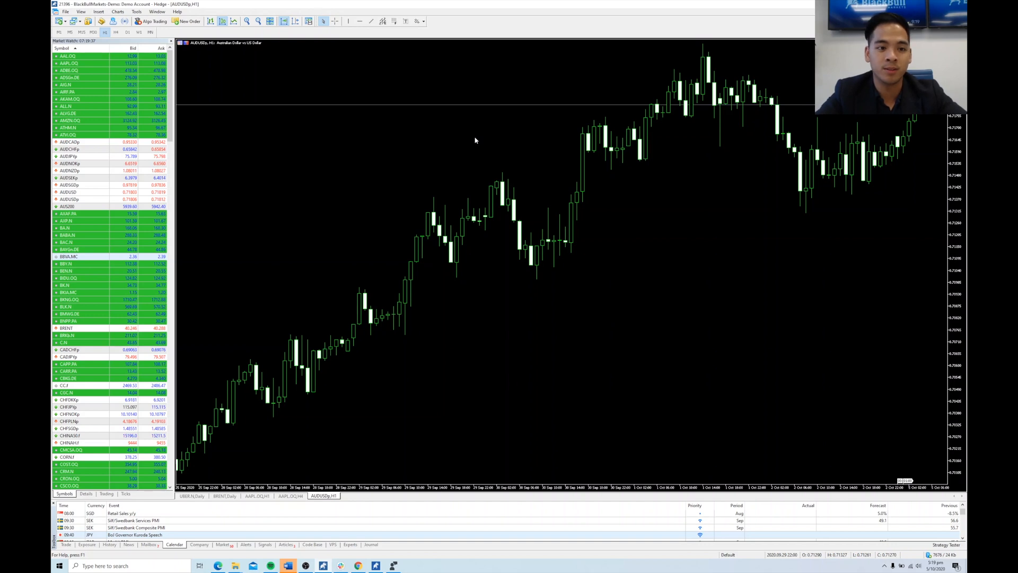
pyautogui.moveTo(493, 140)
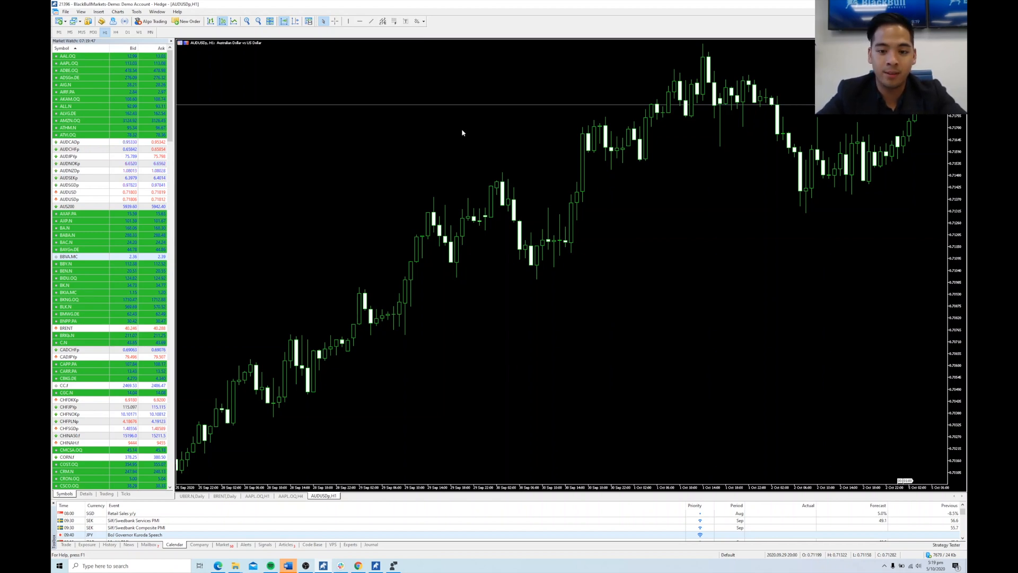
pyautogui.moveTo(212, 65)
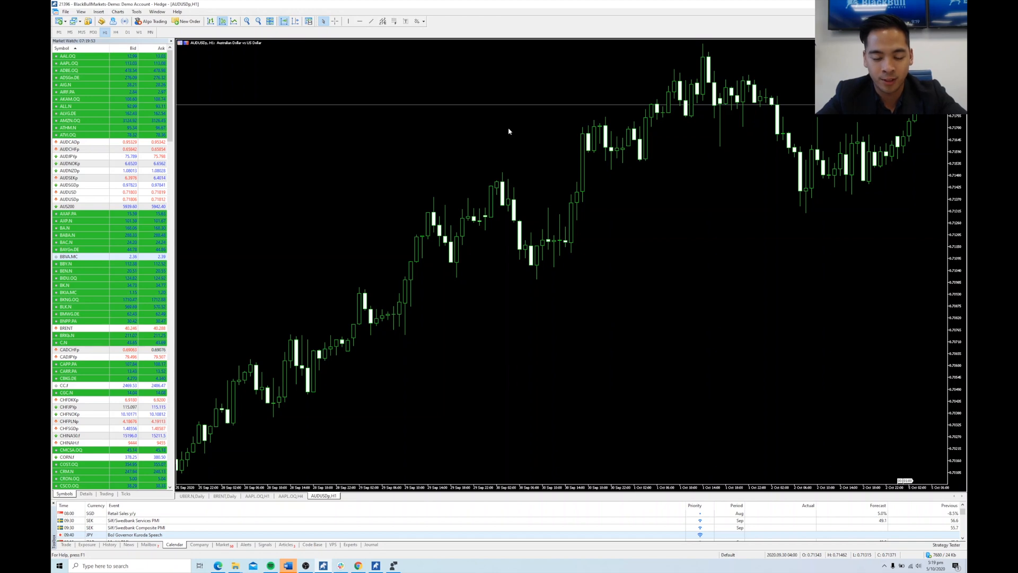
# Step: Switch on One Click Trading from the AUDUSD chart's context menu
pyautogui.rightClick(508, 132)
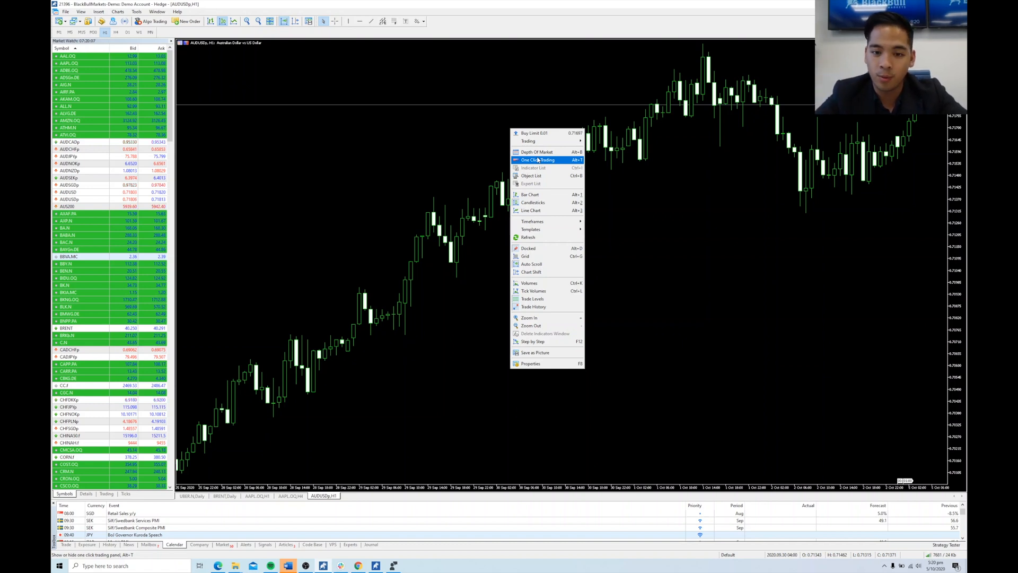
pyautogui.click(538, 160)
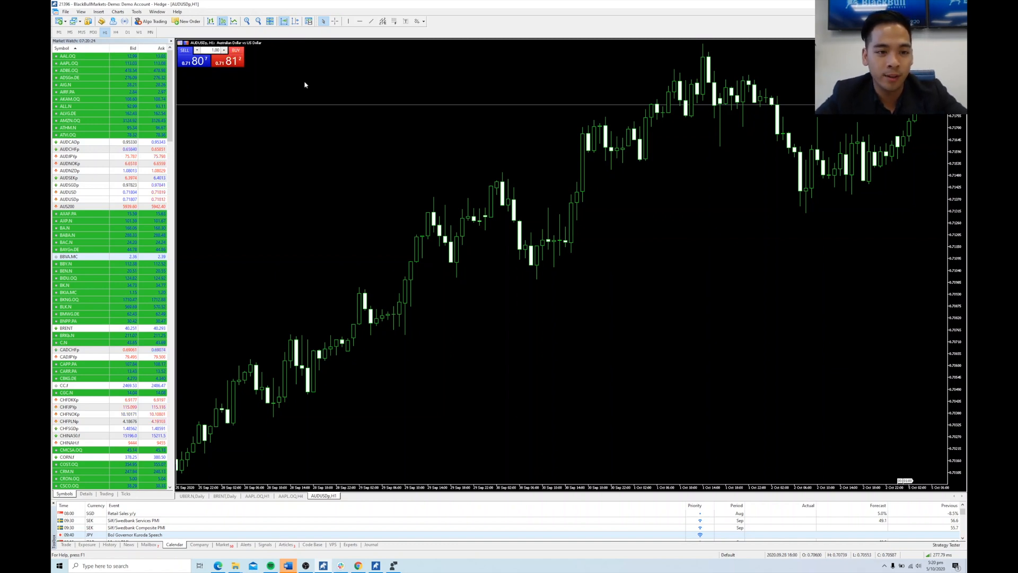
pyautogui.moveTo(276, 124)
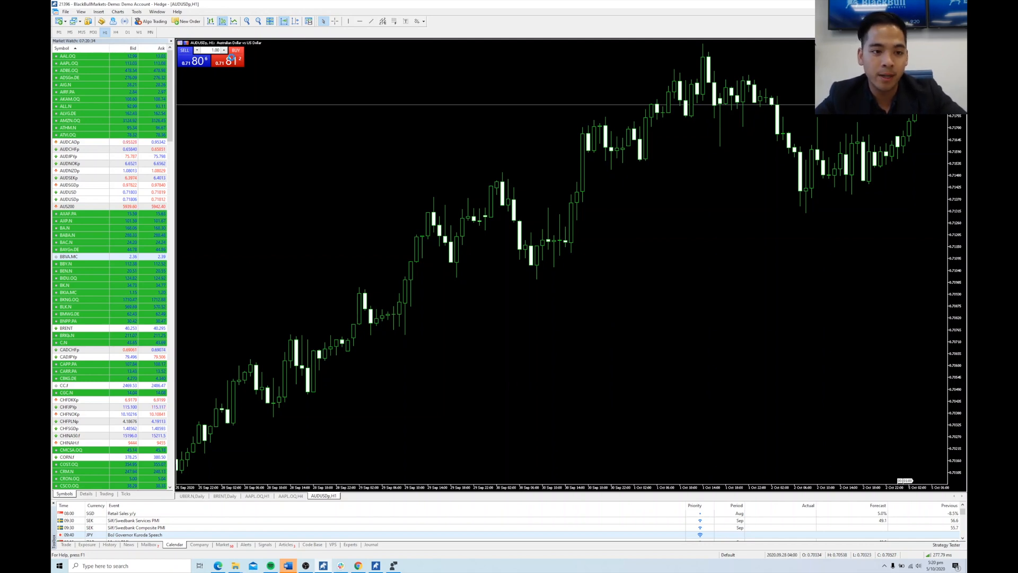
# Step: Place a one-lot AUDUSD buy and show it in the Terminal's Trade list
pyautogui.click(235, 59)
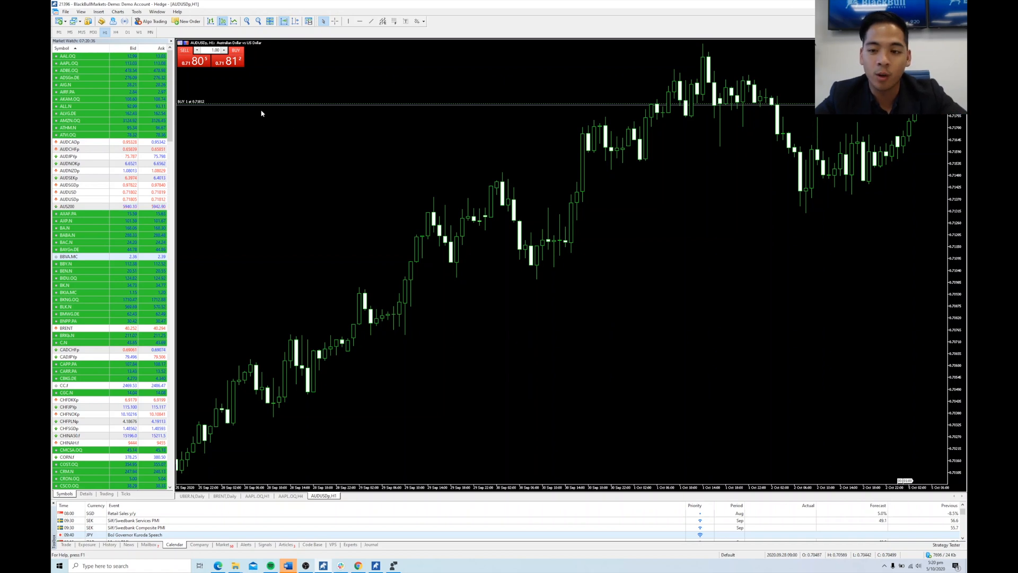
pyautogui.moveTo(305, 123)
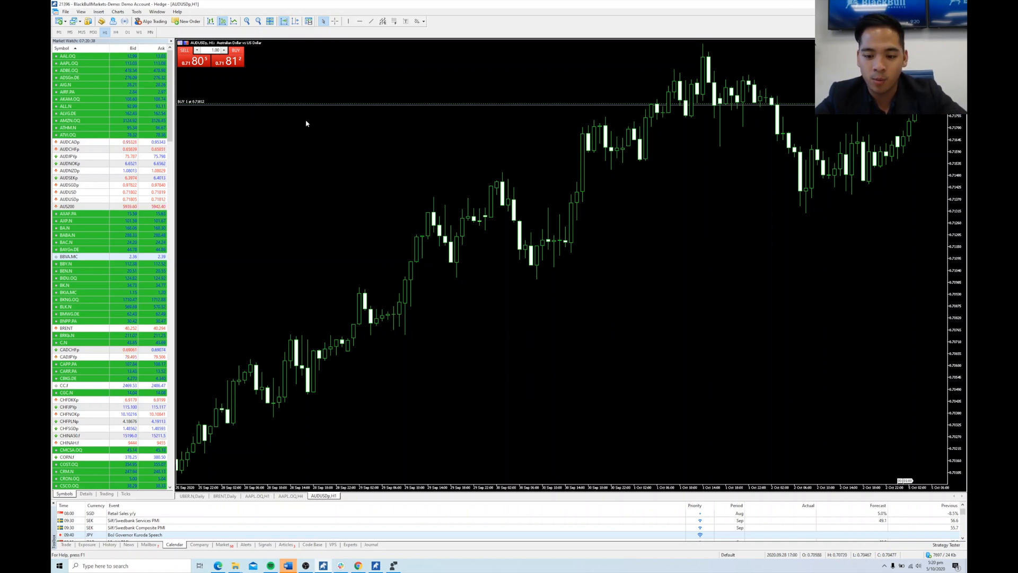
pyautogui.click(66, 544)
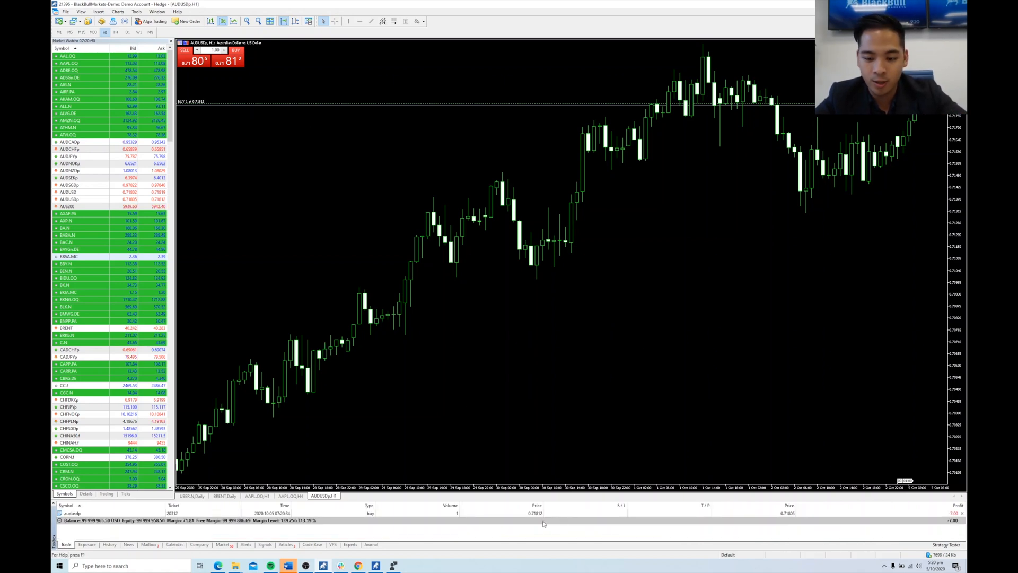